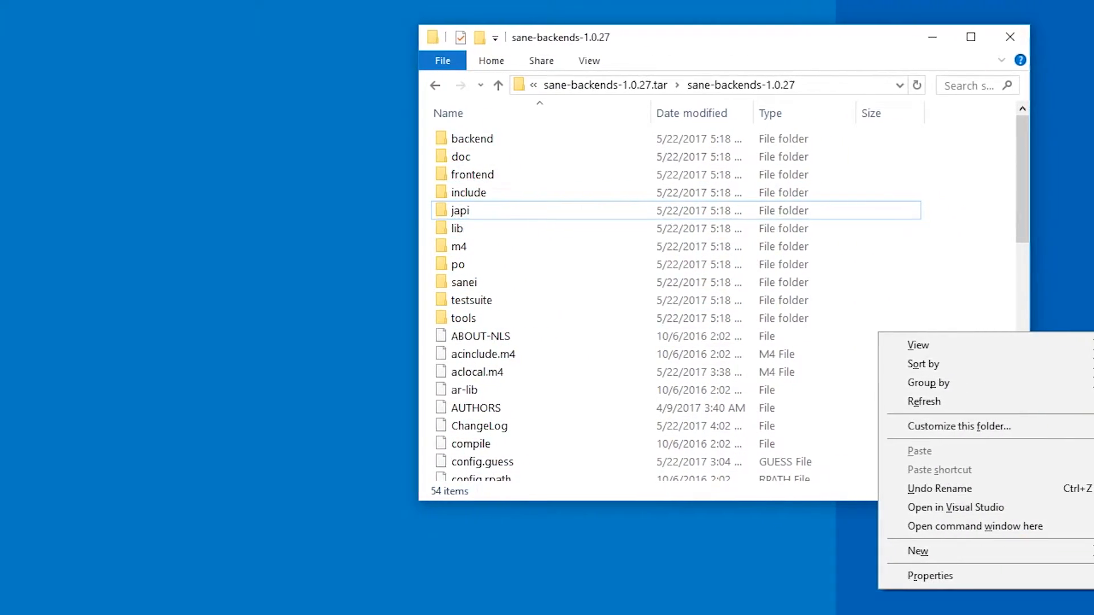
Step: Launch 'Open command window here' from empty space in the sane-backends-1.0.27 folder
left_click(975, 526)
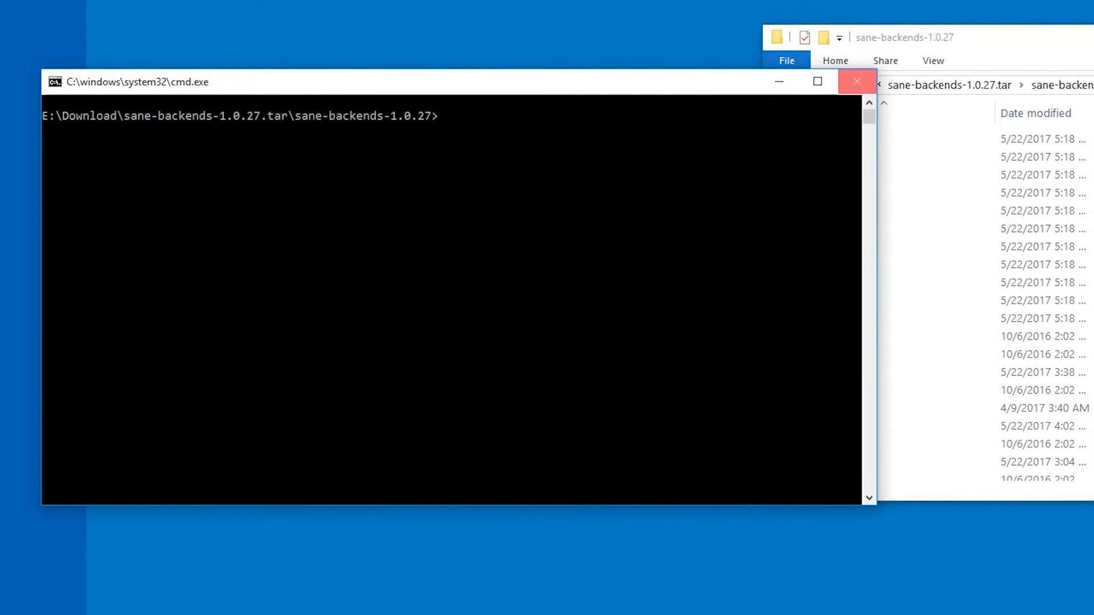
Step: Close the cmd.exe command window
left_click(857, 81)
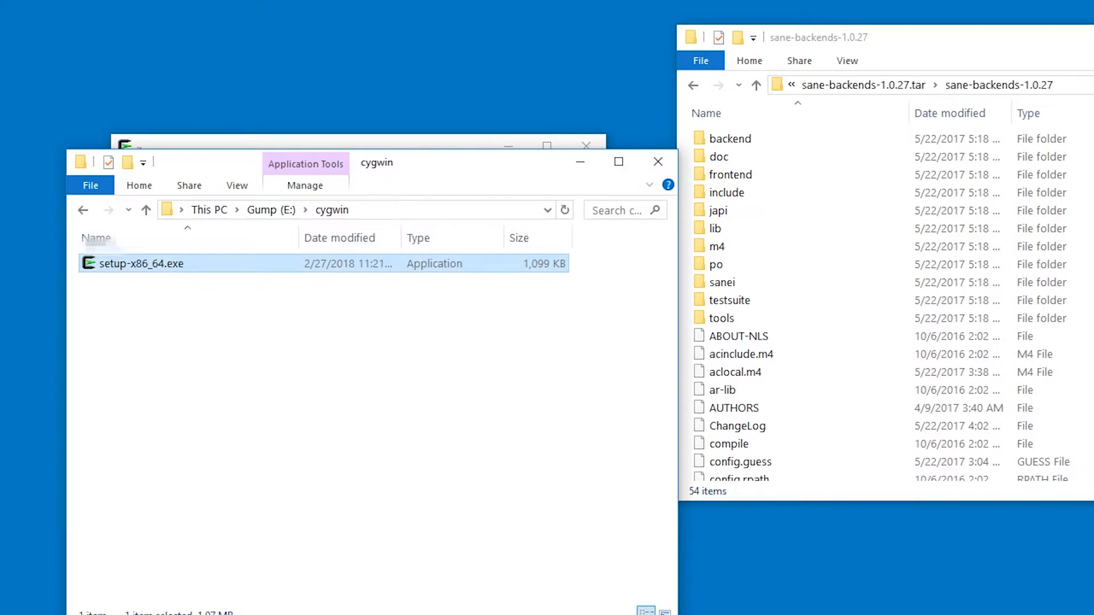
Step: Run setup-x86_64.exe, keeping C:\cygwin64, system proxy settings and the mirrors.kernel.org site
double_click(141, 264)
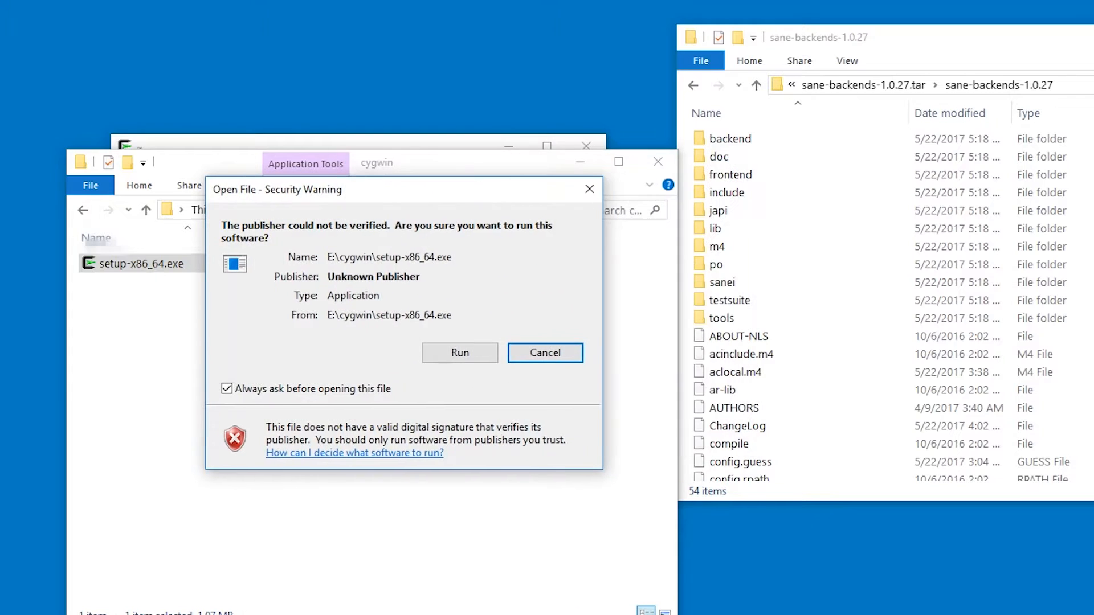
left_click(459, 352)
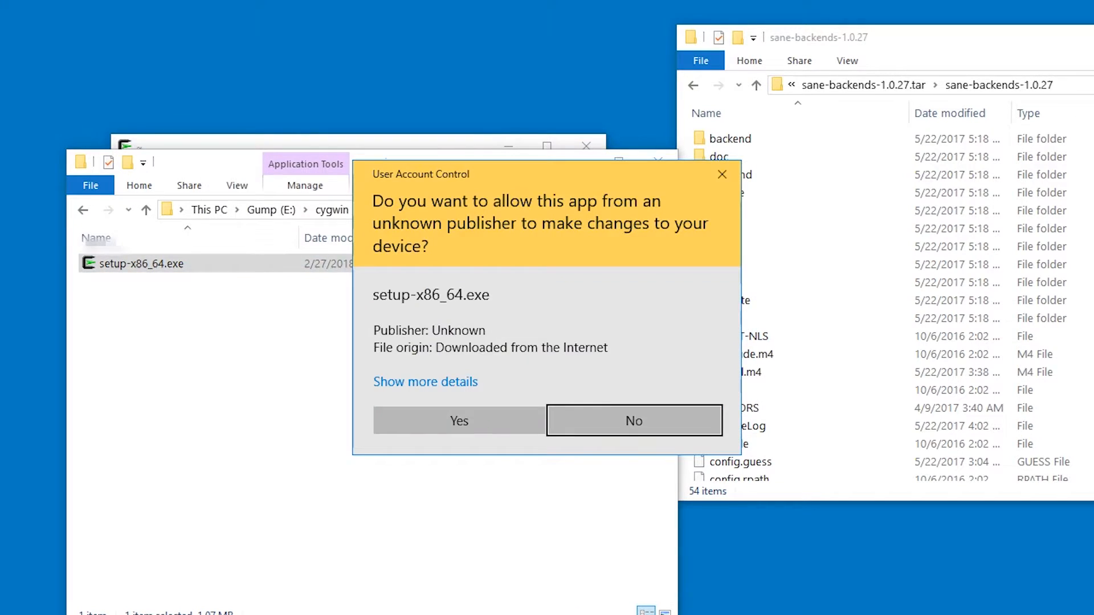
left_click(458, 421)
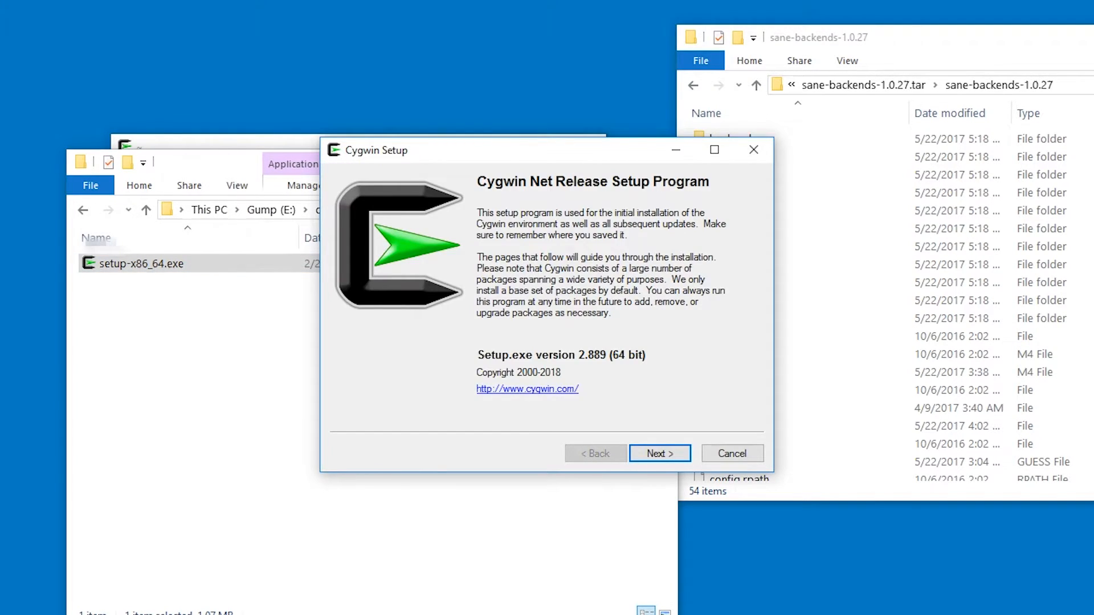
left_click(658, 453)
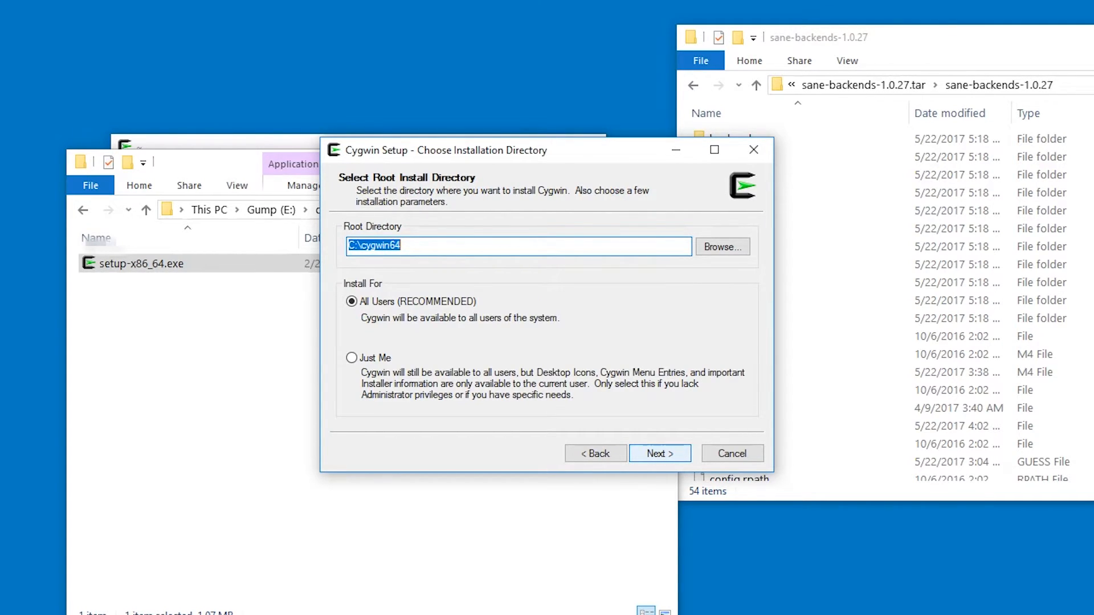
left_click(659, 454)
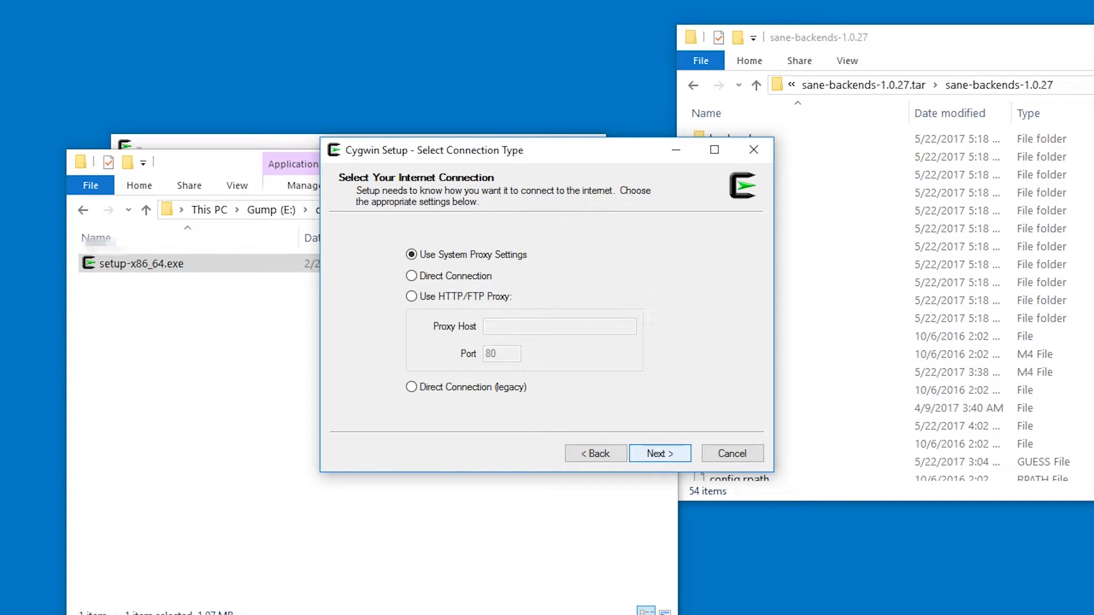
left_click(658, 453)
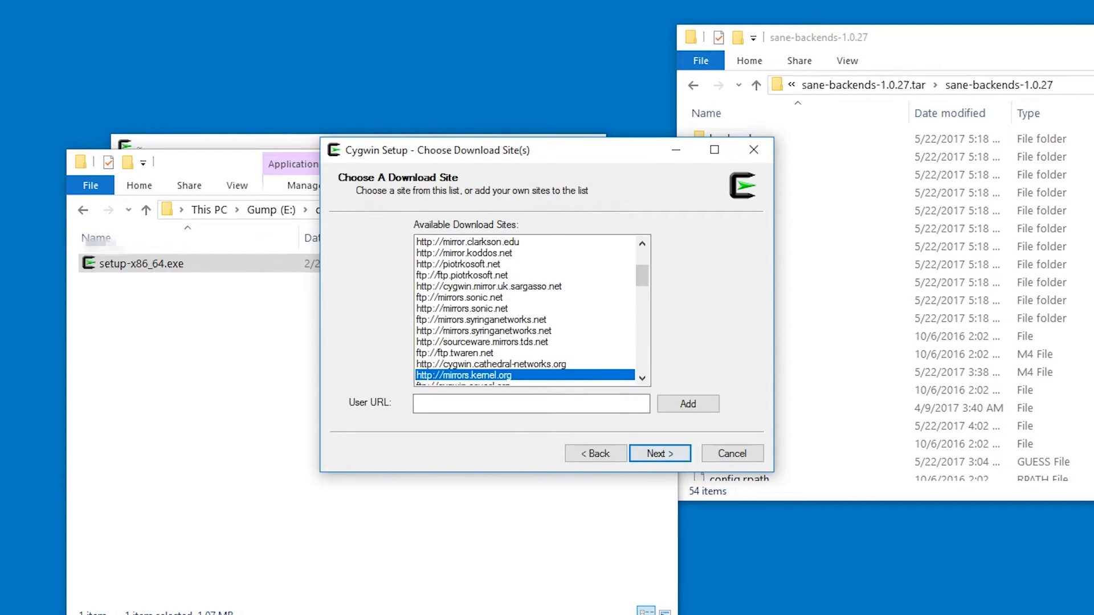
left_click(659, 453)
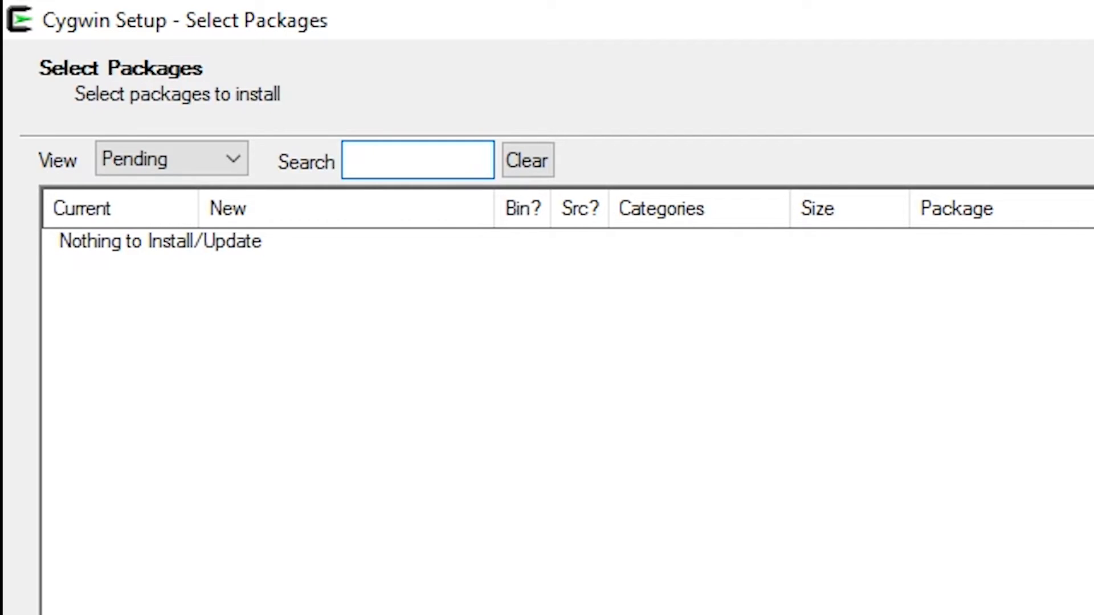
Step: List only Not Installed packages and search for the chere package
type("chere")
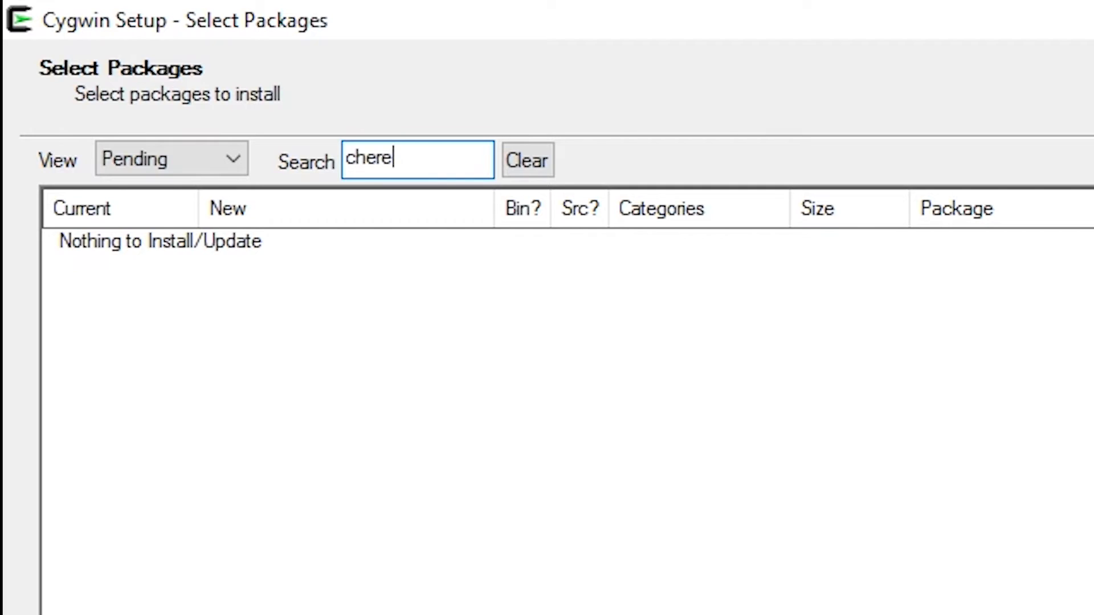
left_click(235, 159)
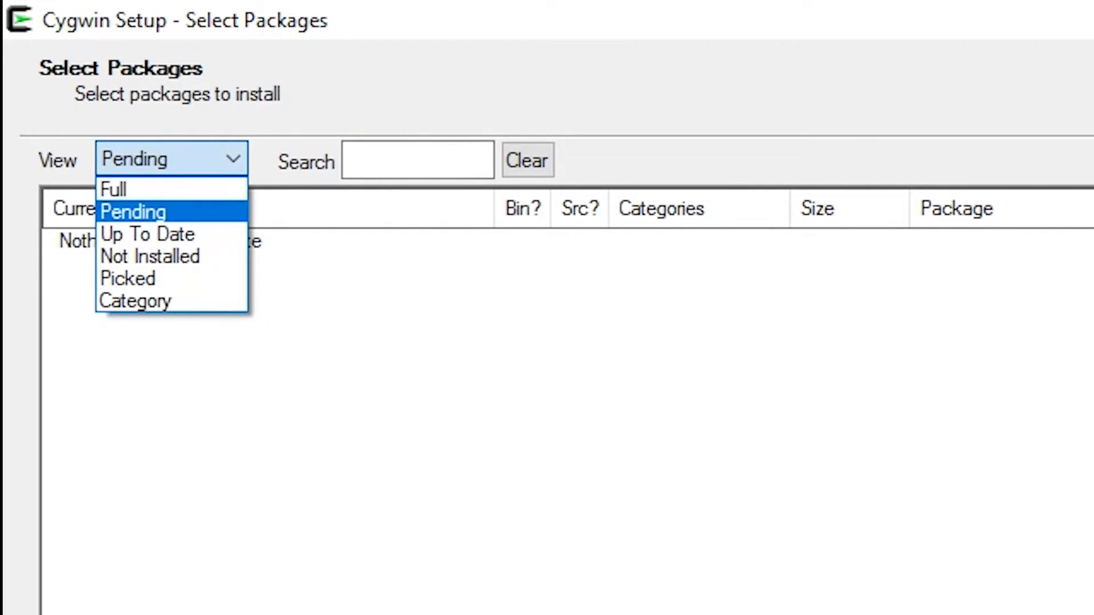
mouse_move(150, 256)
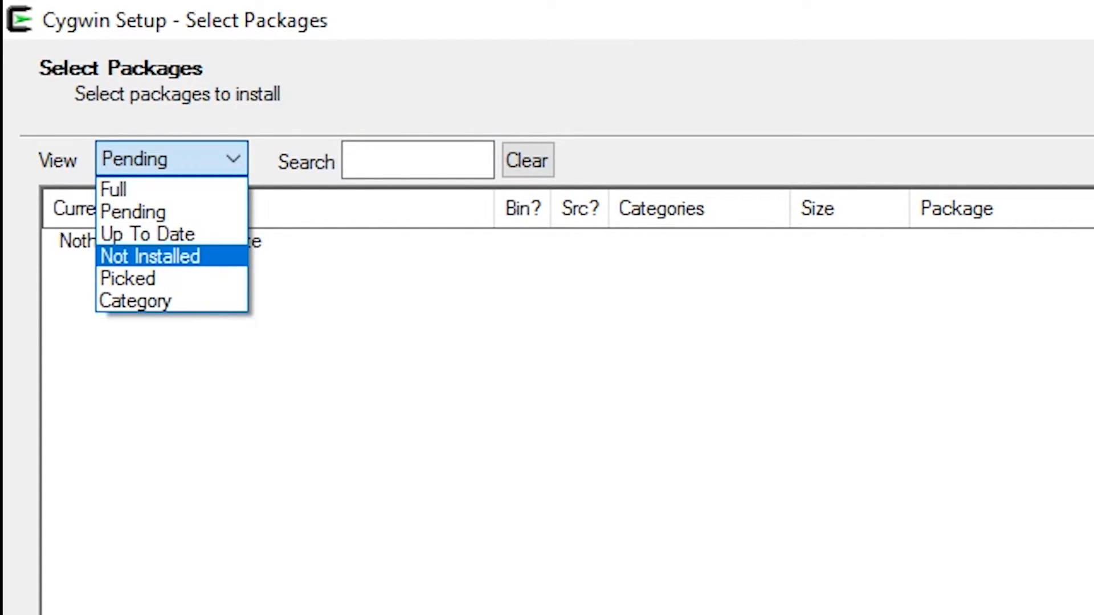
left_click(150, 256)
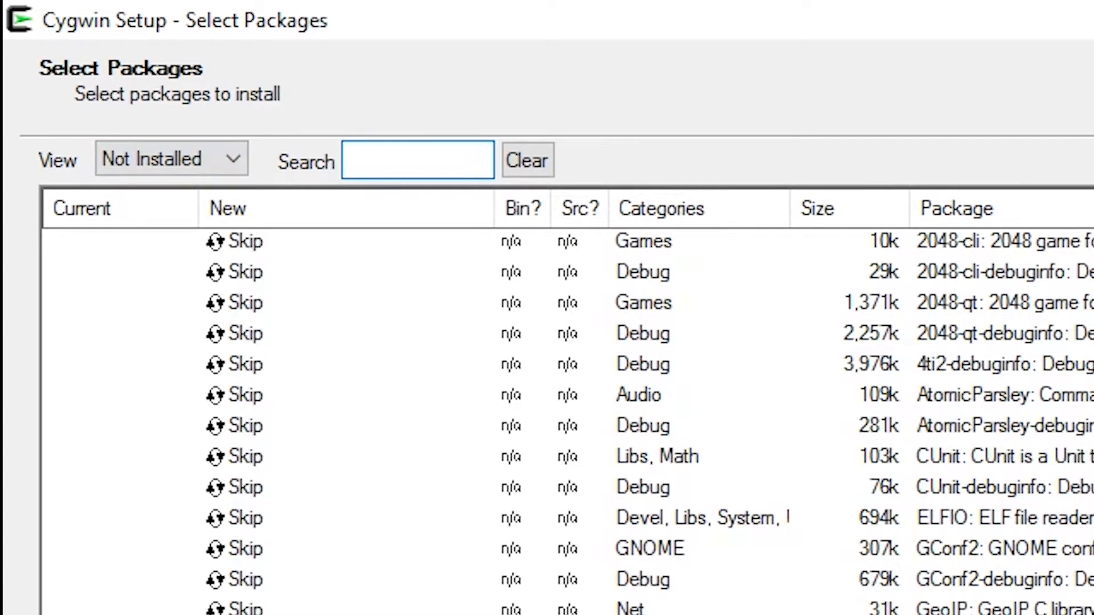
type("chere -i -t mintty")
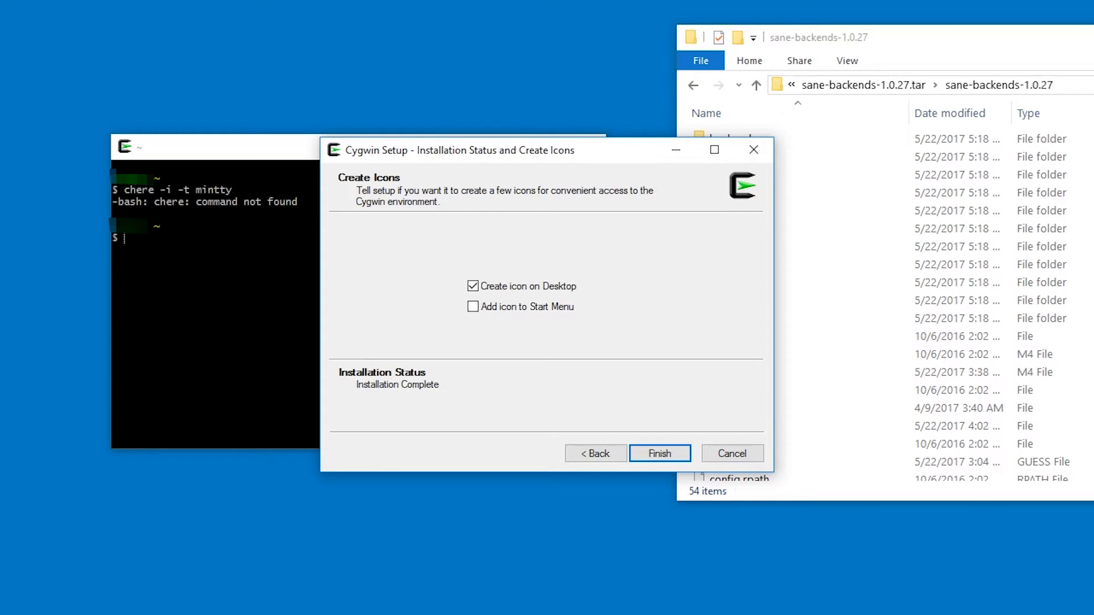
Step: Click Finish to close Cygwin Setup
left_click(473, 286)
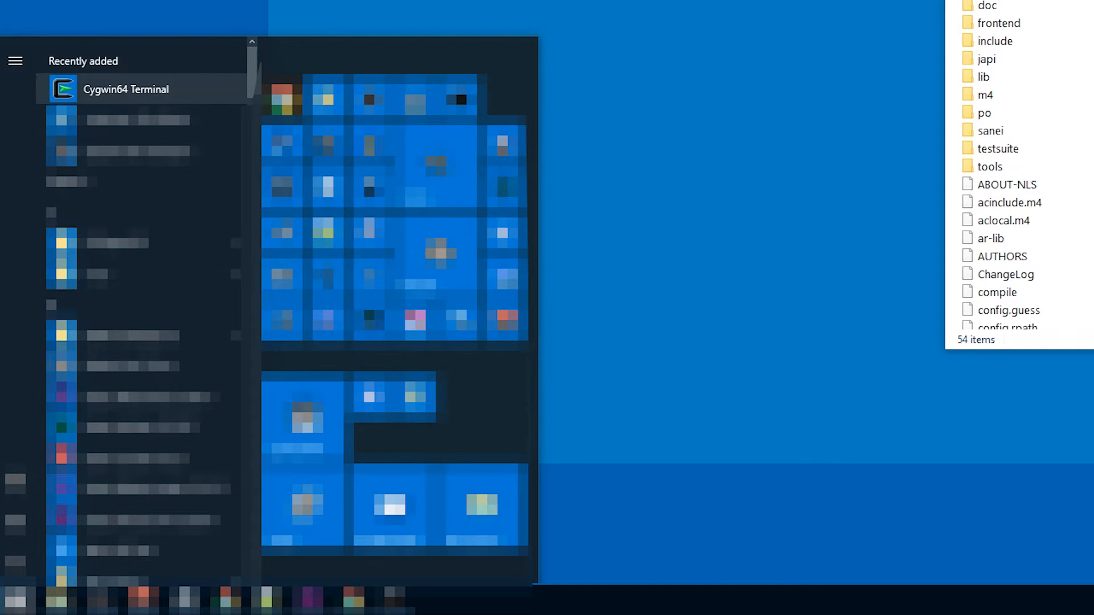
Step: Run Cygwin64 Terminal as administrator from its Start menu entry
right_click(127, 89)
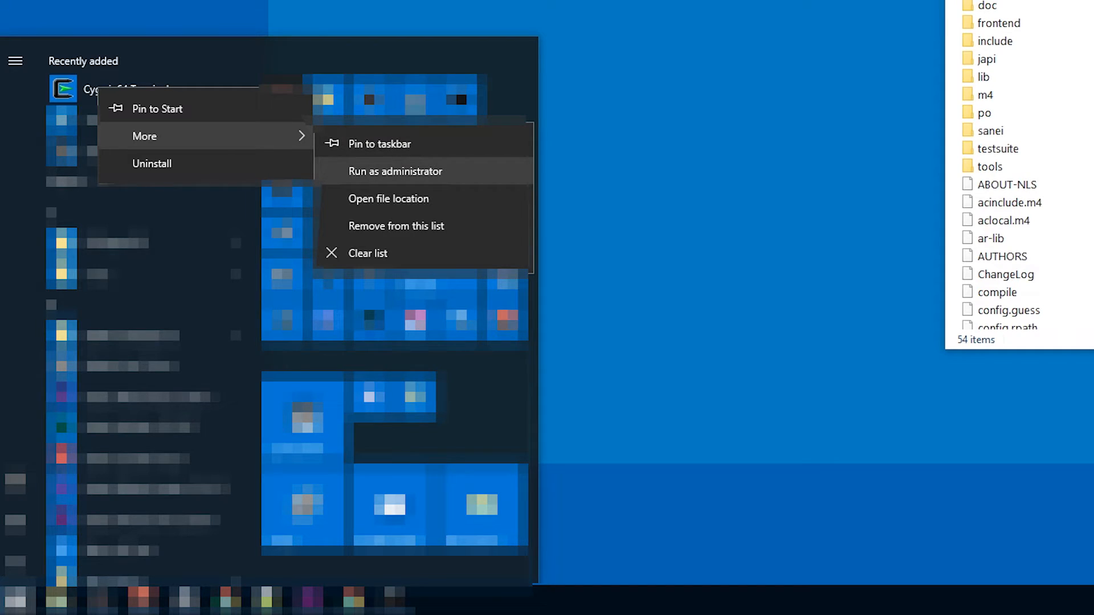
left_click(395, 171)
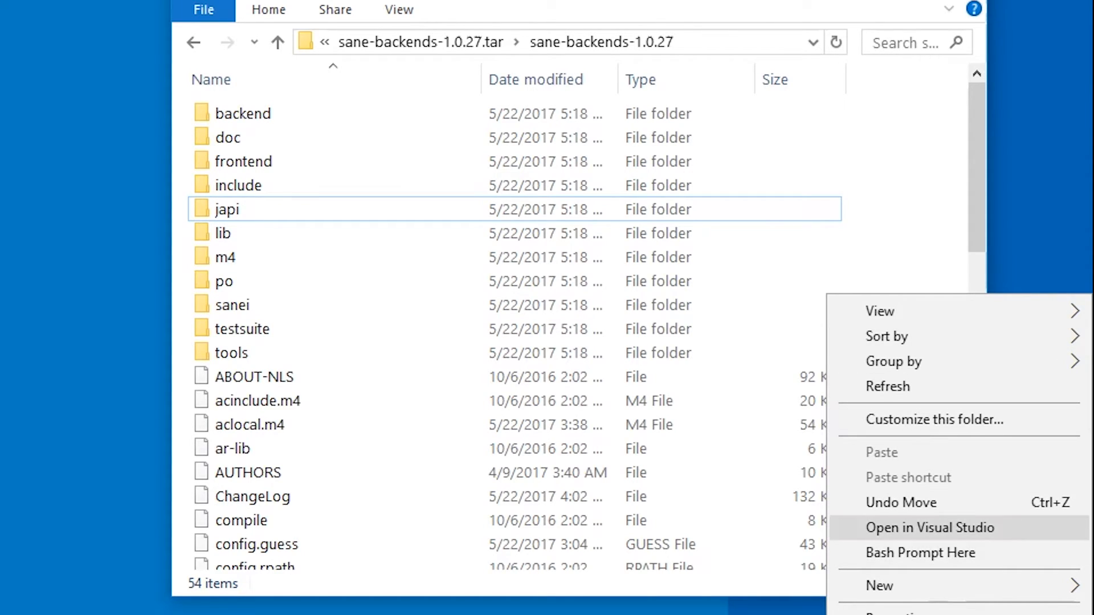
Step: Choose 'Bash Prompt Here' from the lib folder's context menu
right_click(222, 233)
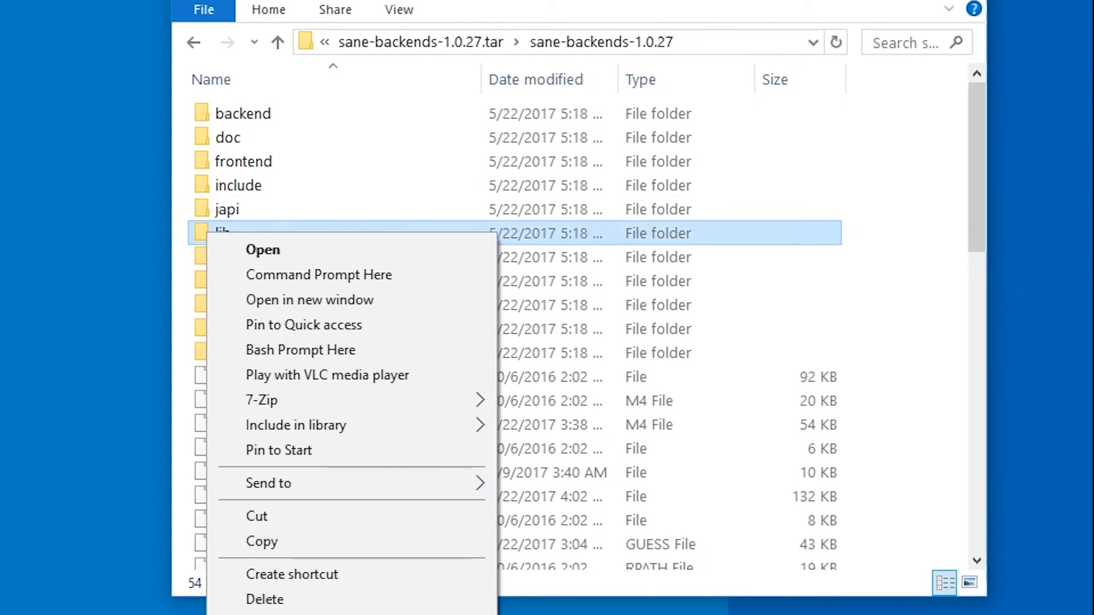
mouse_move(295, 426)
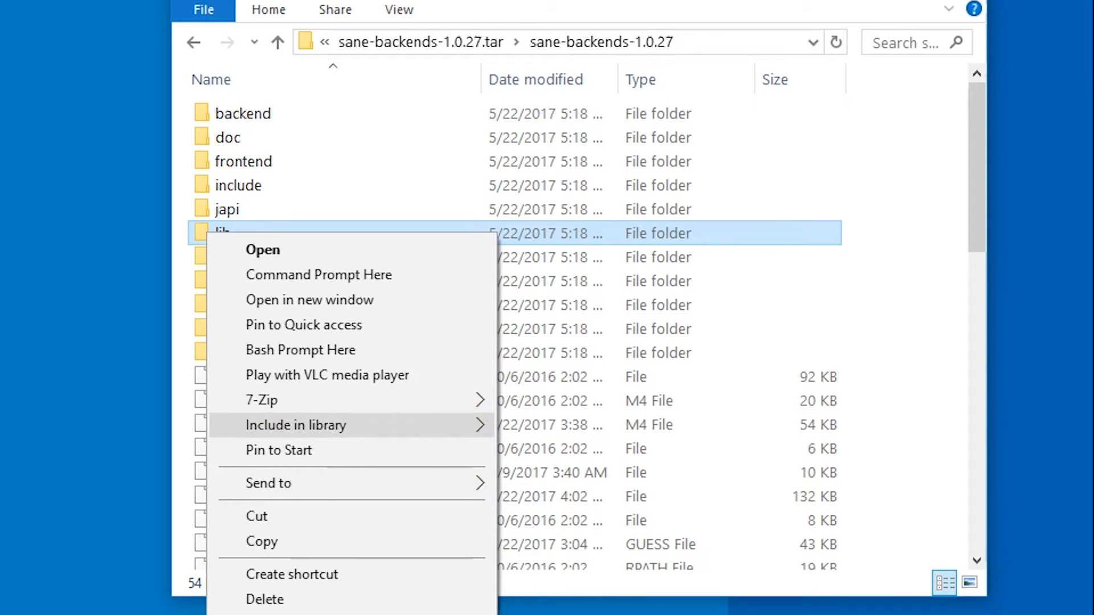
left_click(300, 350)
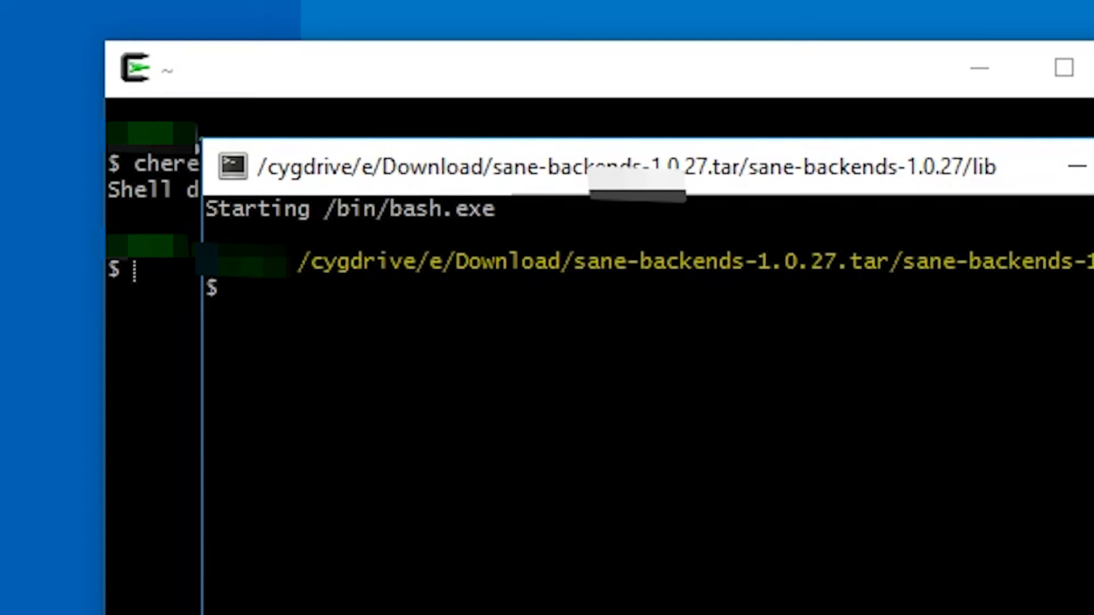